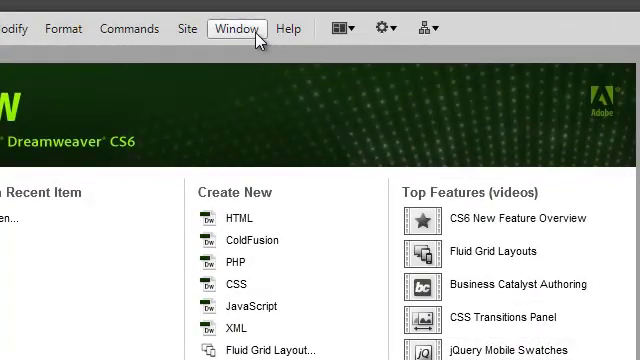
Show the Files panel via the Window menu, listing the desktop's local files.
click(236, 28)
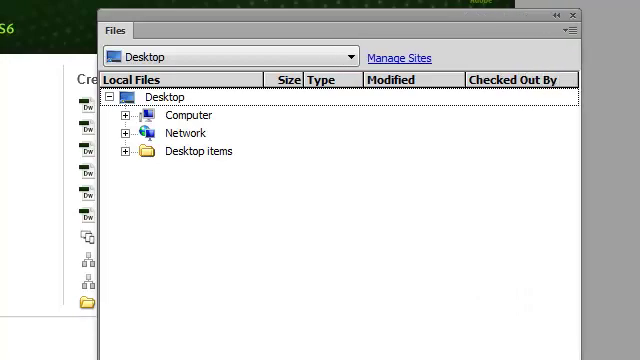
mouse_move(420, 66)
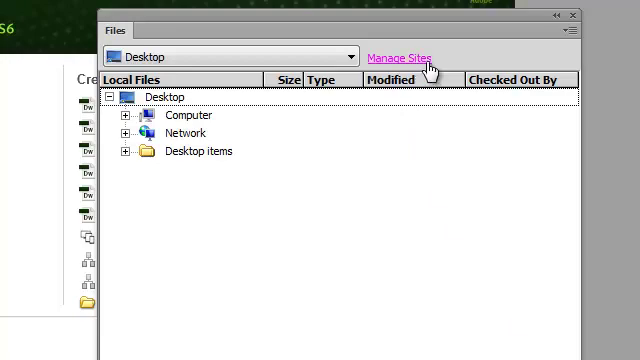
mouse_move(356, 60)
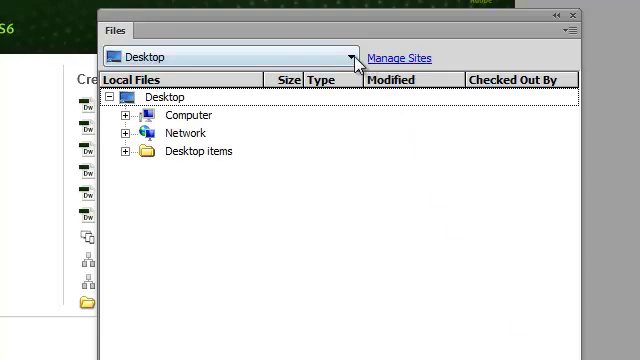
Bring up the Manage Sites dialog from the Files panel.
click(352, 56)
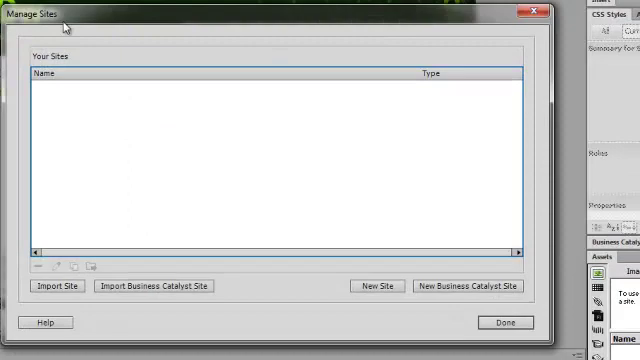
mouse_move(72, 218)
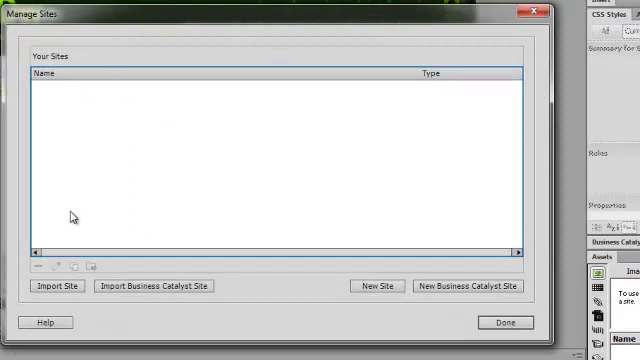
mouse_move(68, 216)
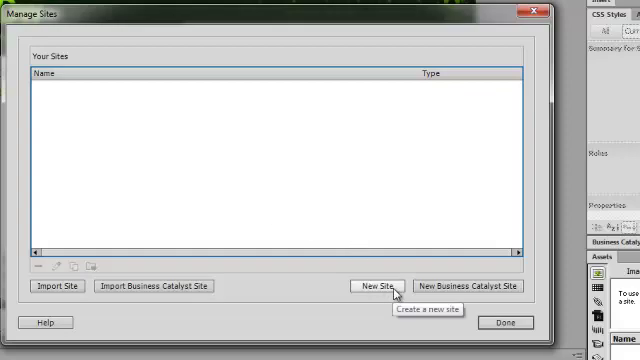
Create a new site named MyDomain.Com and choose its local folder.
click(380, 284)
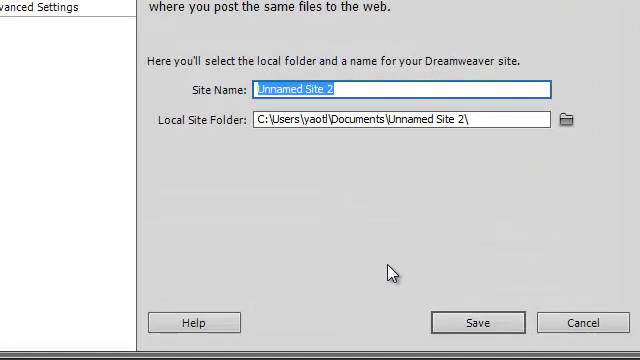
text(MyDomain)
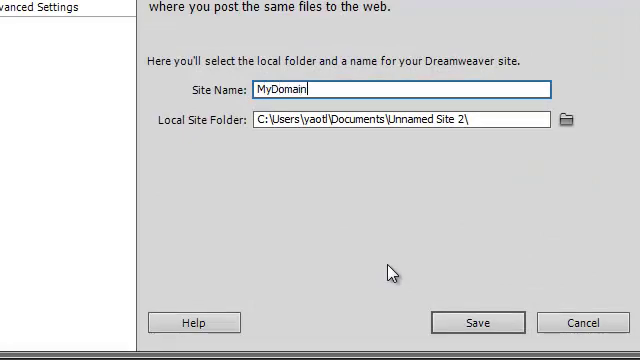
text(.Com)
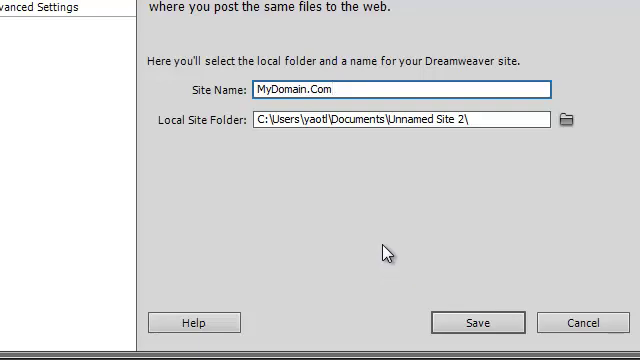
mouse_move(448, 148)
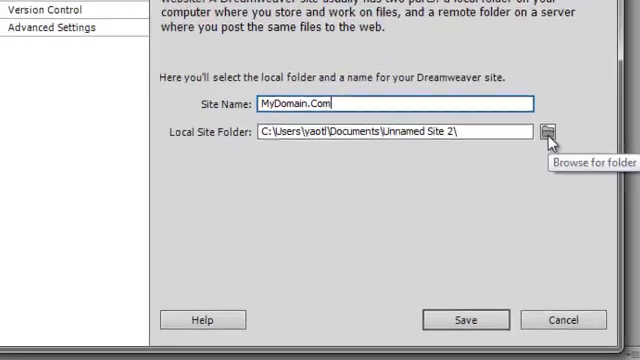
click(548, 130)
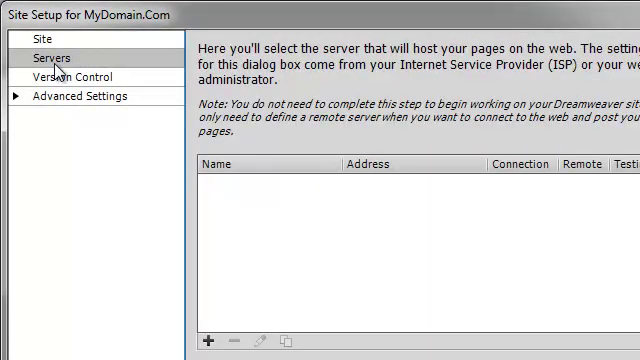
mouse_move(64, 72)
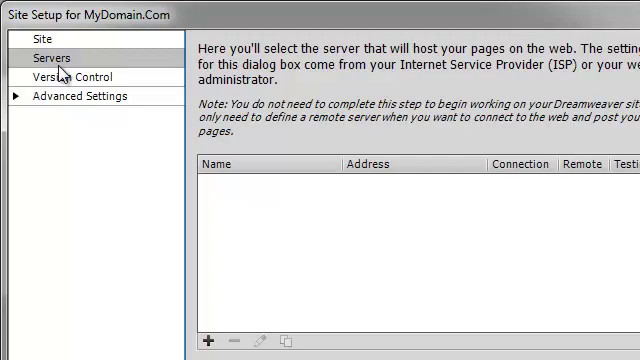
mouse_move(208, 338)
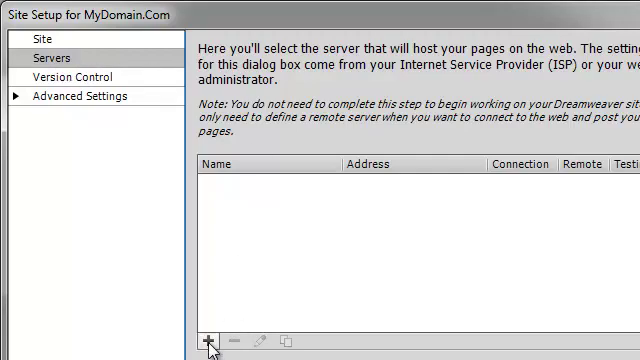
Add an FTP server MyServer at mydomain.com with username mydomain and a saved password.
click(210, 344)
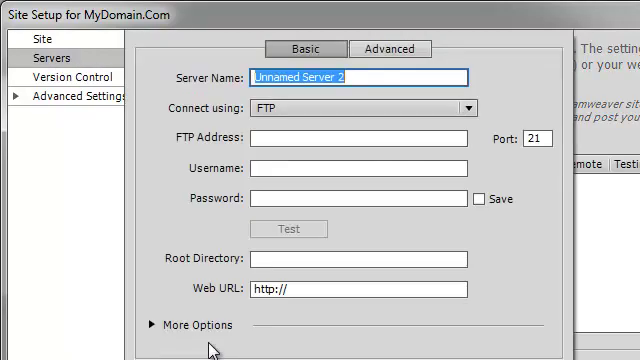
mouse_move(384, 216)
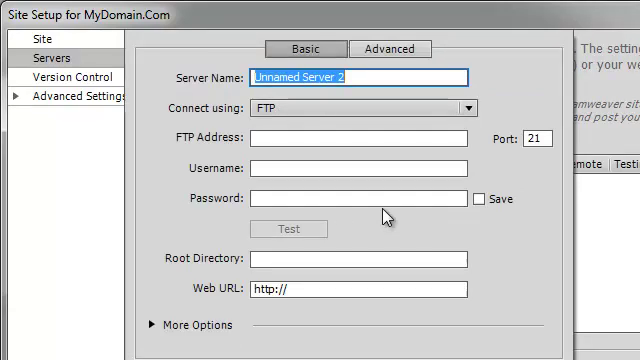
text(MyServer)
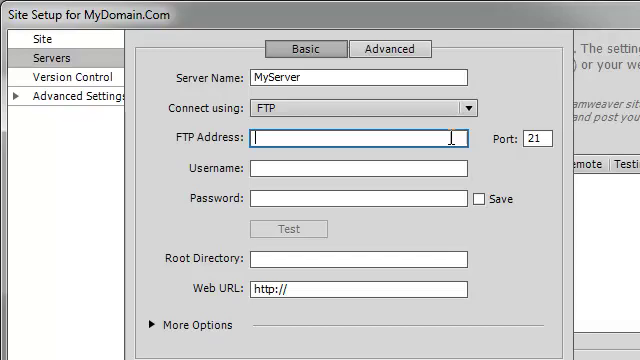
text(mydomai)
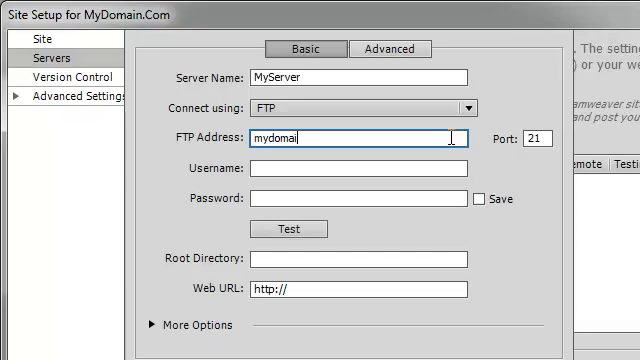
text(n.com)
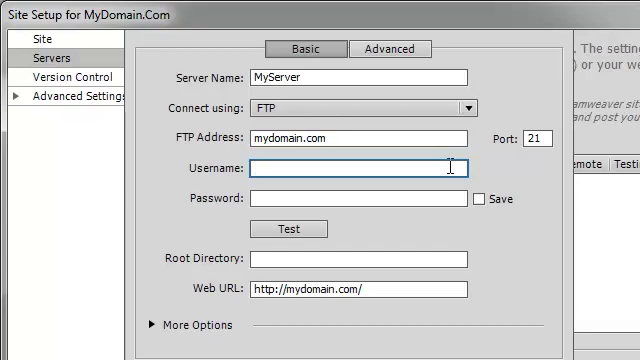
text(mydomain)
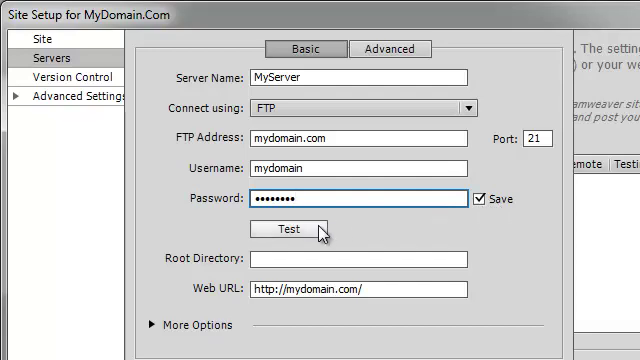
click(294, 228)
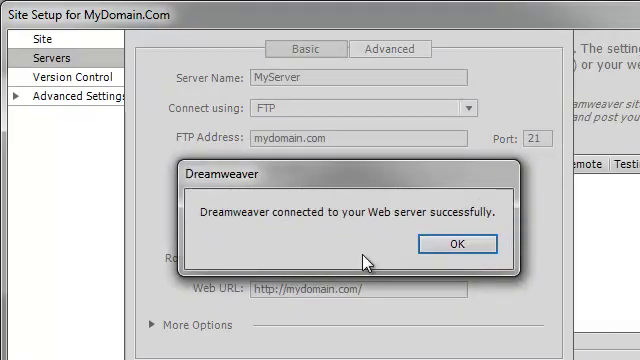
mouse_move(448, 244)
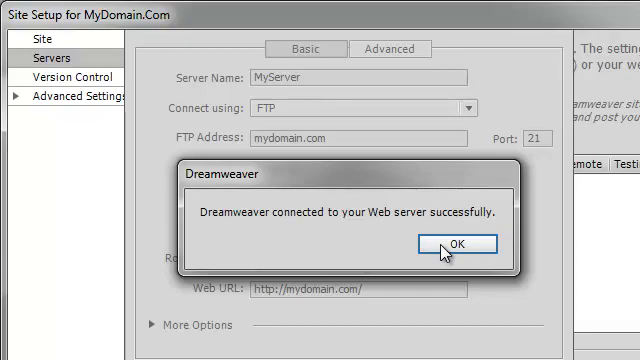
click(454, 242)
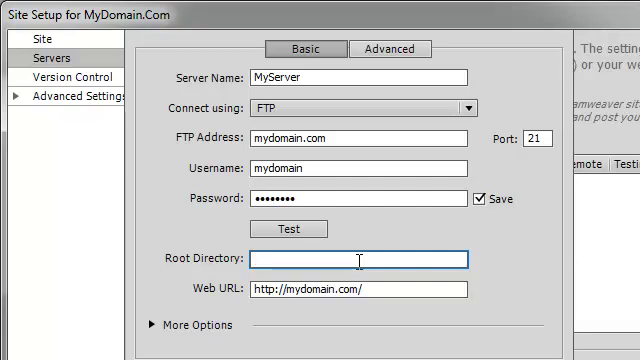
text(public_htm)
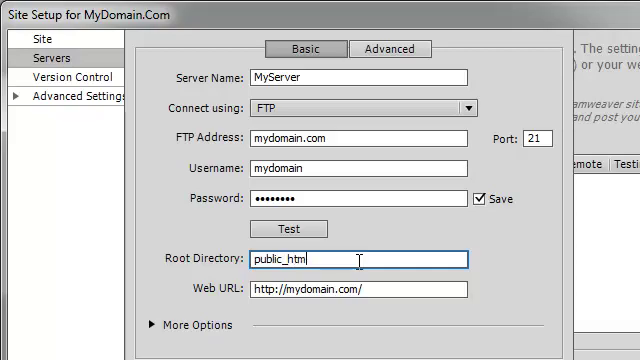
text(l)
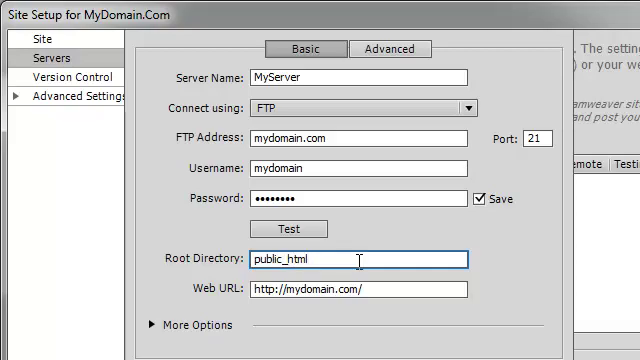
click(288, 228)
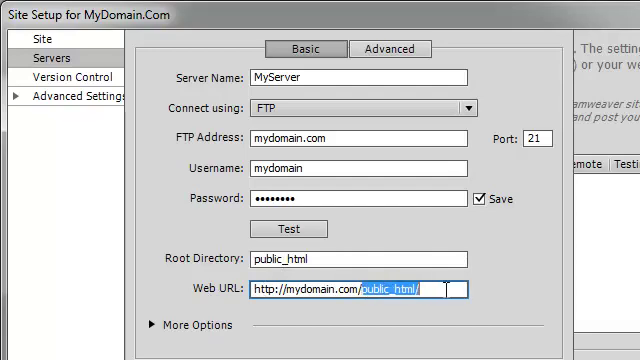
key(Delete)
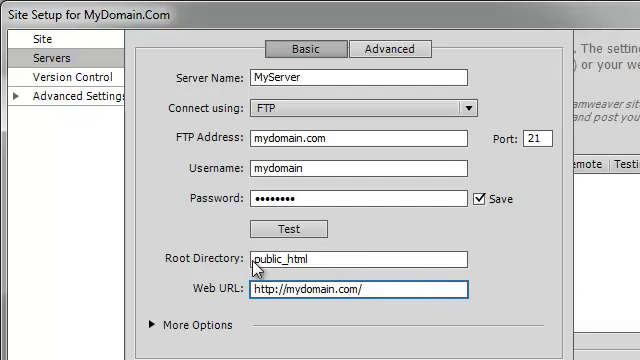
click(340, 258)
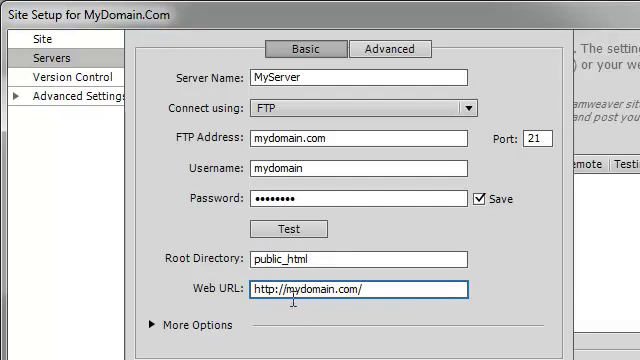
mouse_move(378, 350)
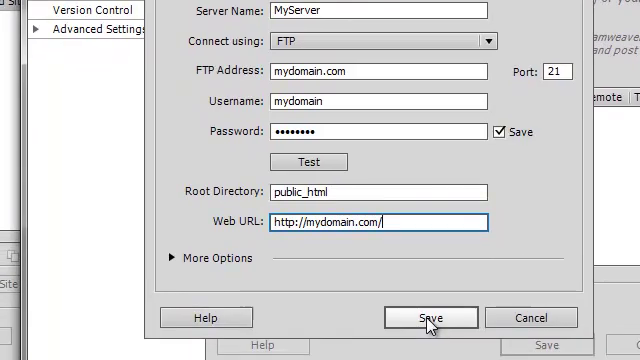
Save the MyServer settings and finish managing sites.
click(432, 316)
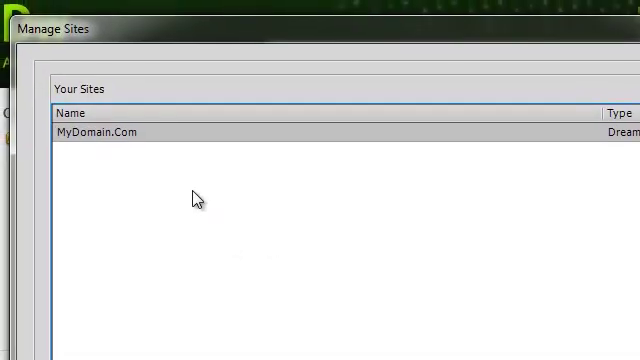
mouse_move(248, 238)
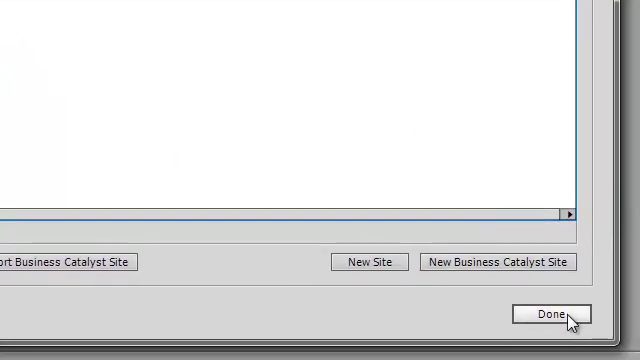
click(548, 316)
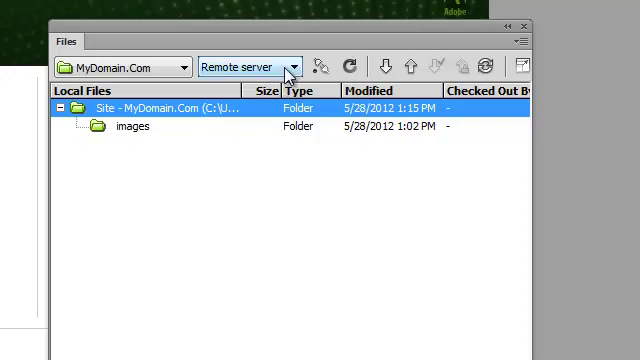
mouse_move(324, 64)
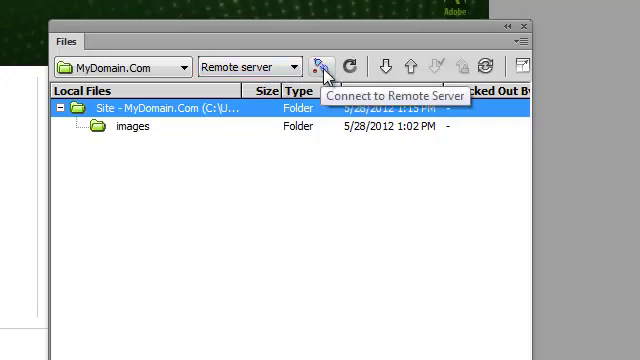
Connect to the remote server and switch the Files panel to the remote public_html view.
click(322, 64)
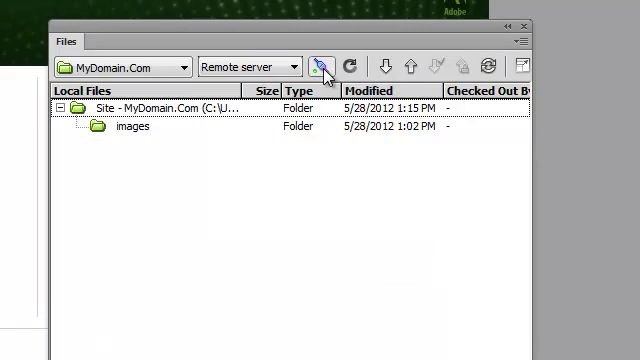
click(294, 66)
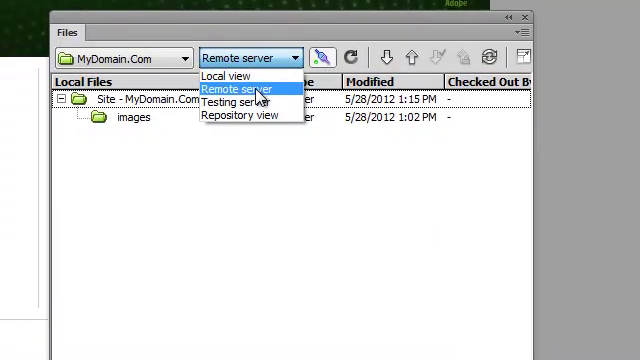
click(240, 88)
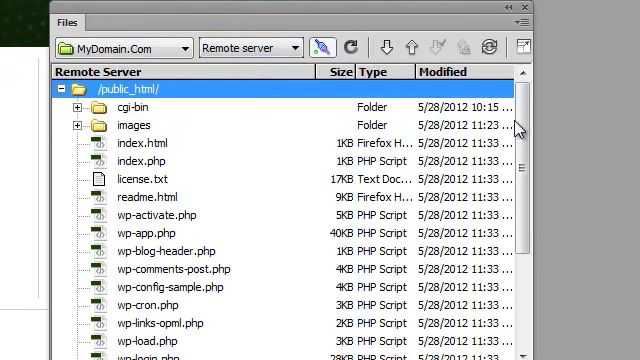